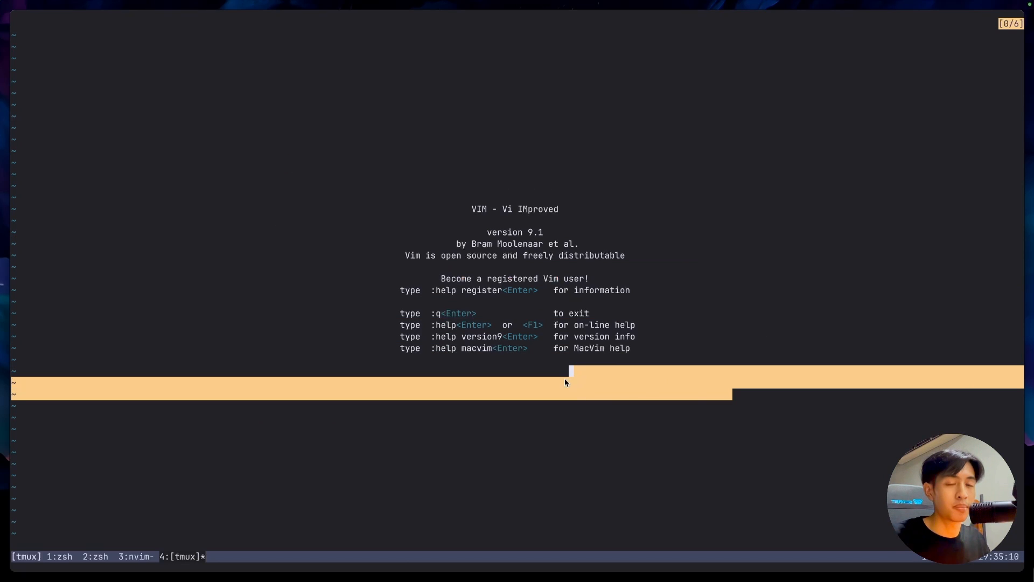
{"action": "mouse_move", "coordinate": [331, 217]}
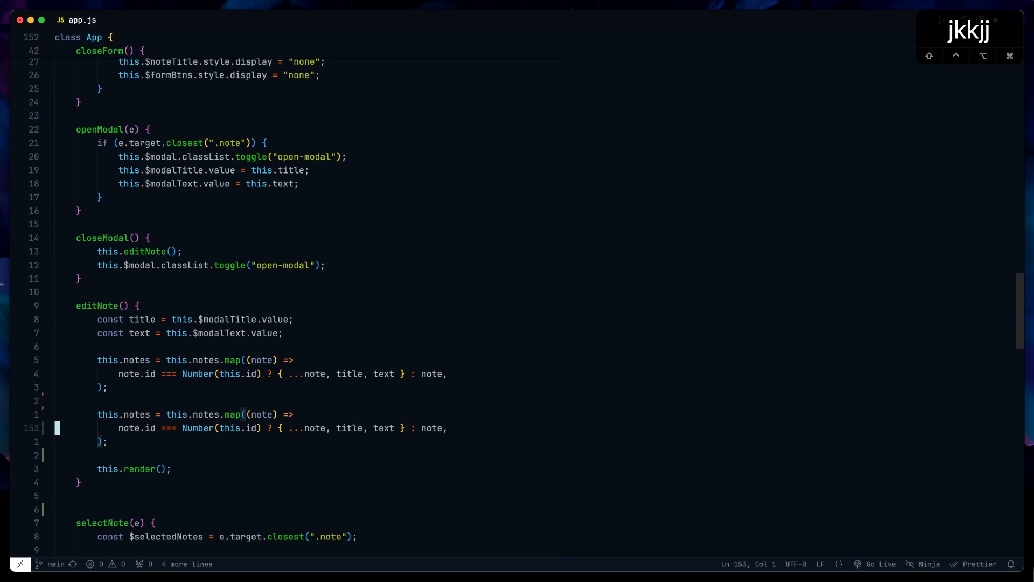
- Move through the editNote code in app.js with j/k, then return to the zsh prompt
{"action": "type", "text": "note"}
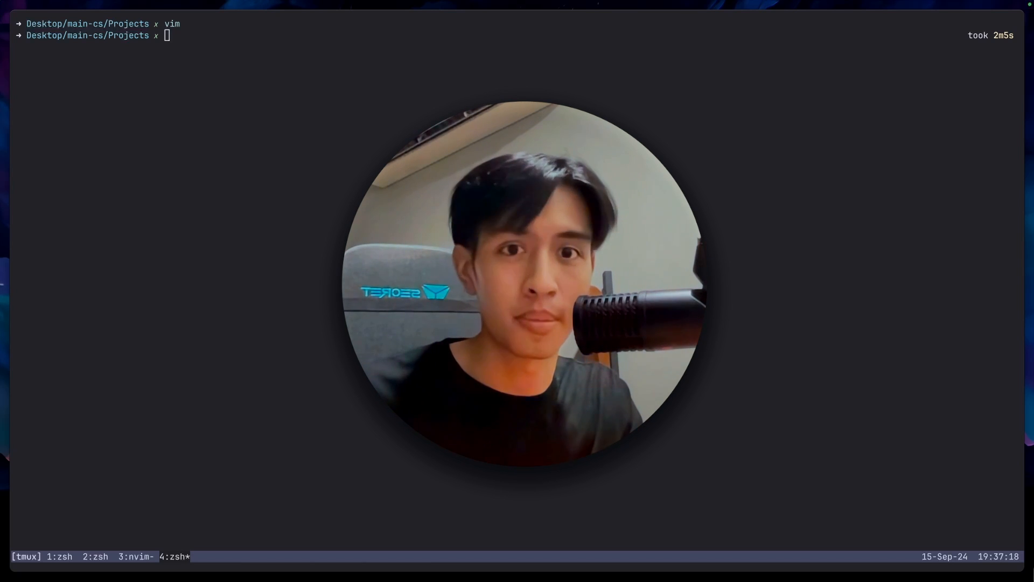
- Exit the shell and show the kickstart.nvim README installation section on GitHub
{"action": "key", "text": "Enter"}
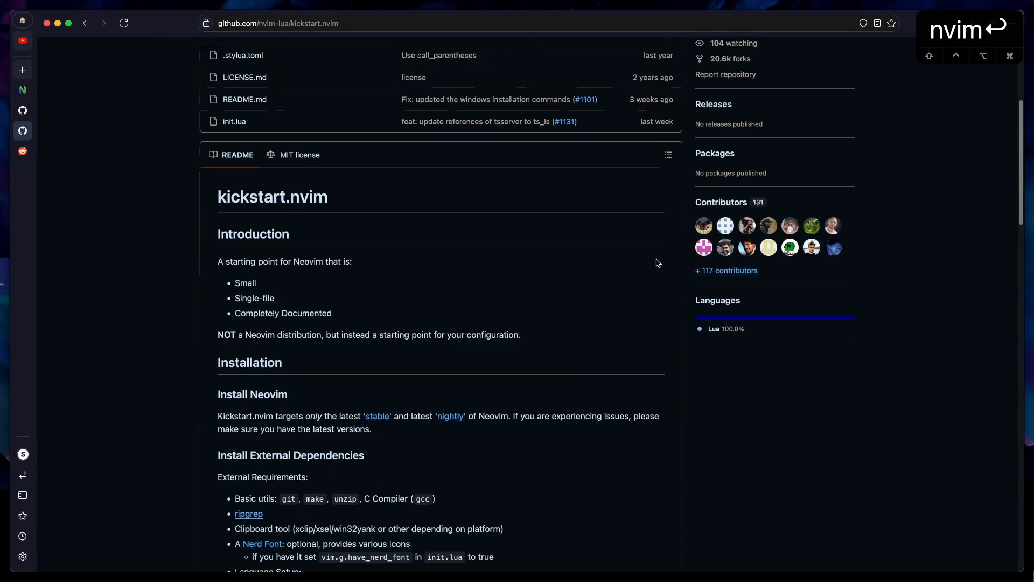
- Browse kickstart.nvim's lua/custom/plugins and kickstart/plugins folders and open lint.lua
{"action": "scroll", "scroll_direction": "down", "scroll_amount": 3}
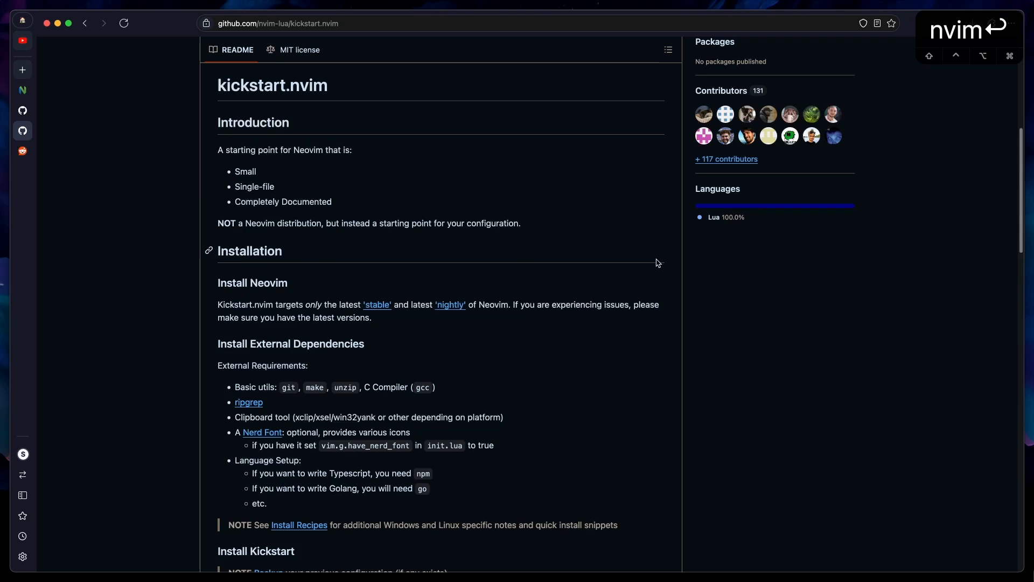
{"action": "scroll", "scroll_direction": "down", "scroll_amount": 3}
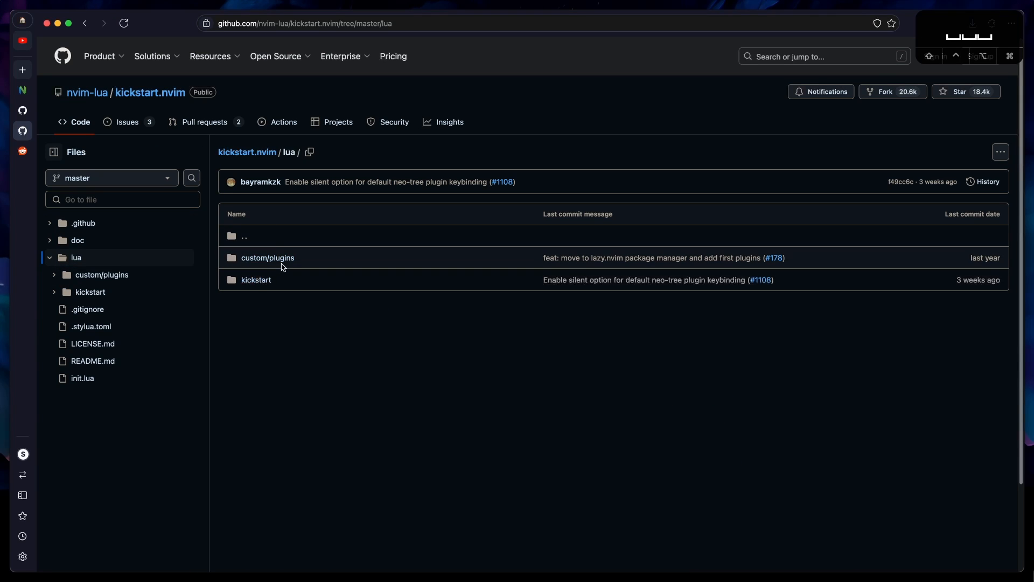
{"action": "left_click", "coordinate": [267, 257]}
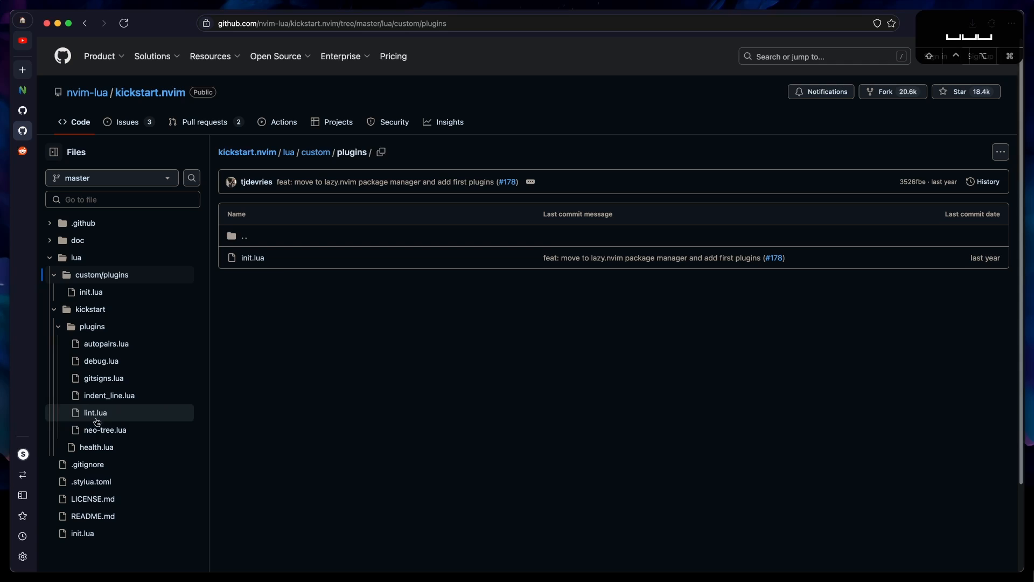
{"action": "left_click", "coordinate": [105, 429]}
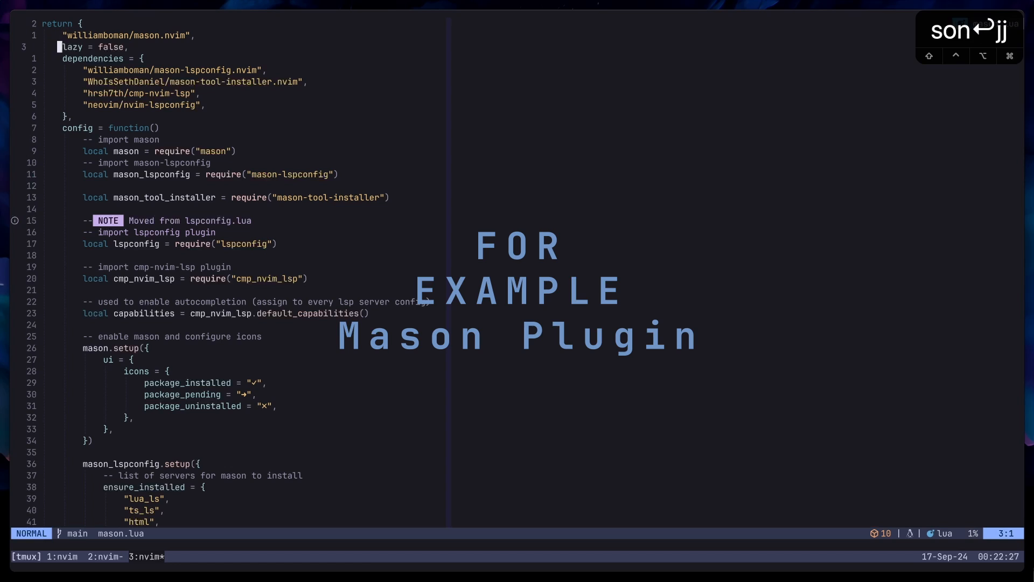
- Comment out ts_ls, add tsserver in mason.lua, and save with :w
{"action": "scroll", "scroll_direction": "down", "scroll_amount": 3}
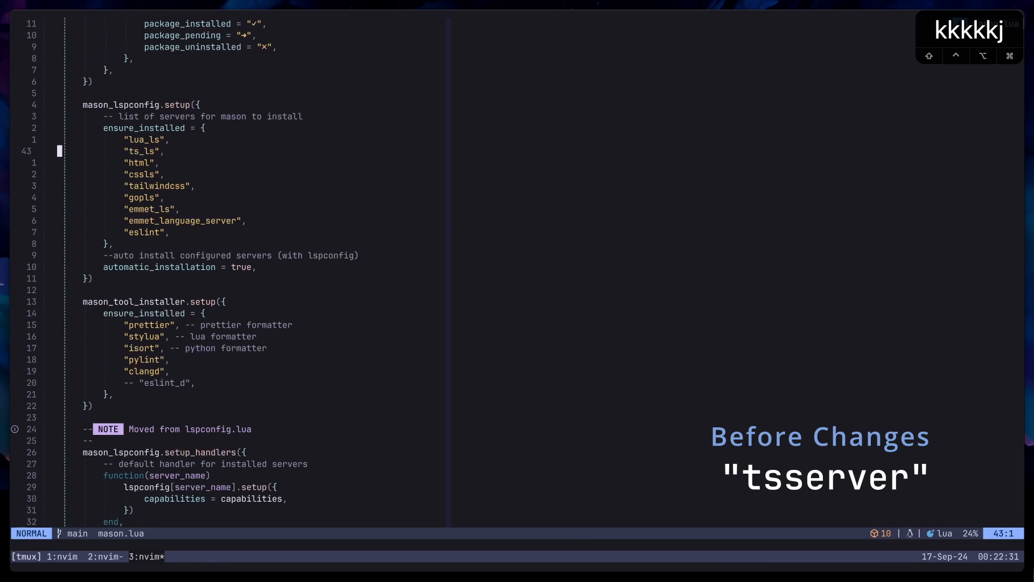
{"action": "key", "text": "V"}
{"action": "type", "text": ":w"}
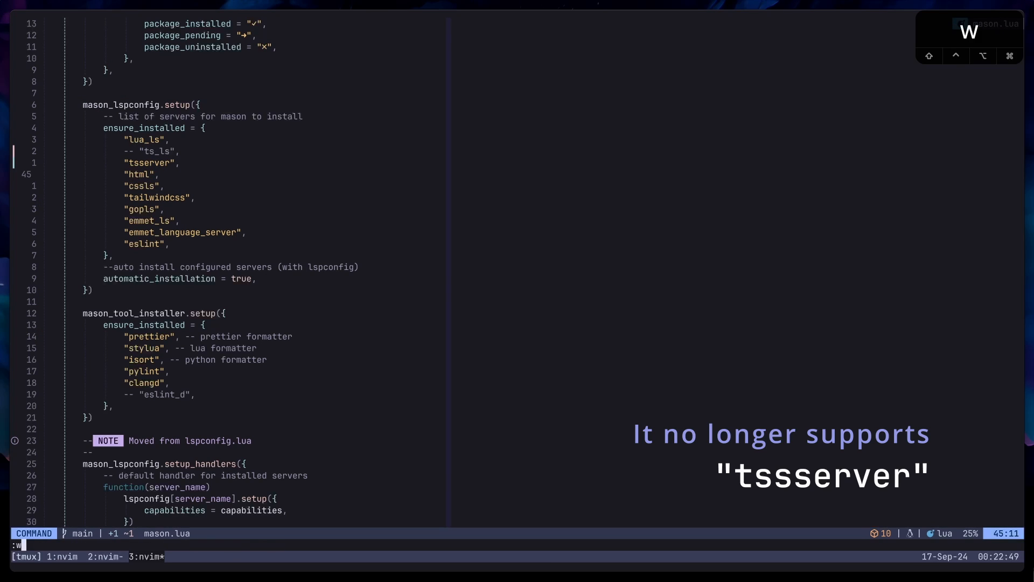
{"action": "key", "text": "Return"}
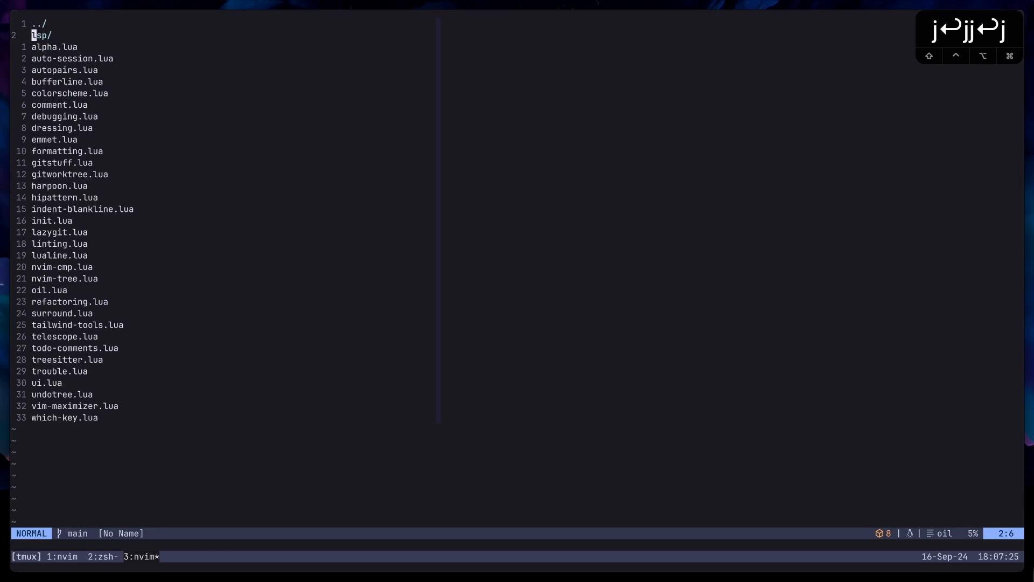
- Search config files by name, opening lspconfig.lua and previewing ../plugins/linting.lua
{"action": "key", "text": "j"}
{"action": "type", "text": "lsp"}
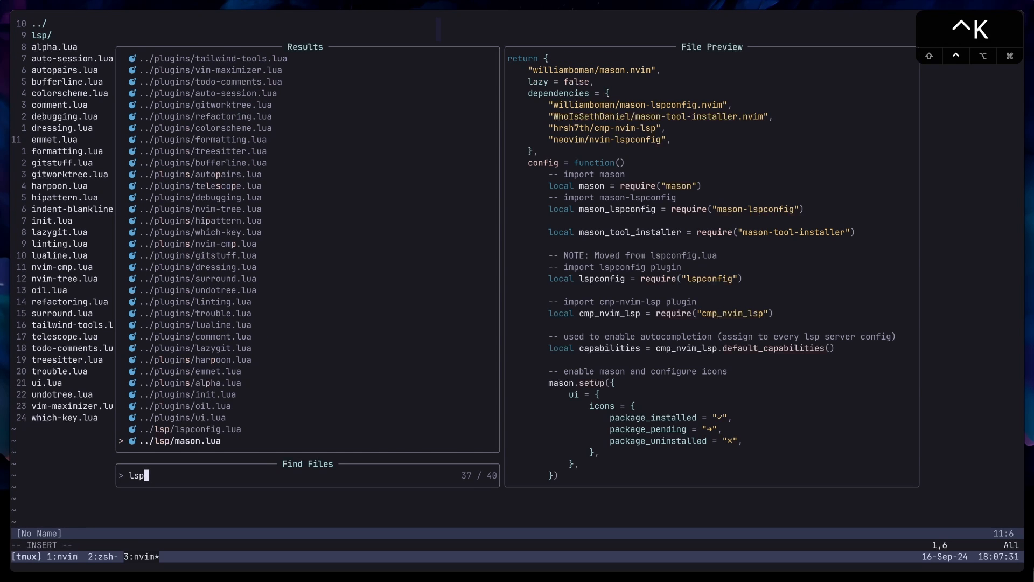
{"action": "key", "text": "Enter"}
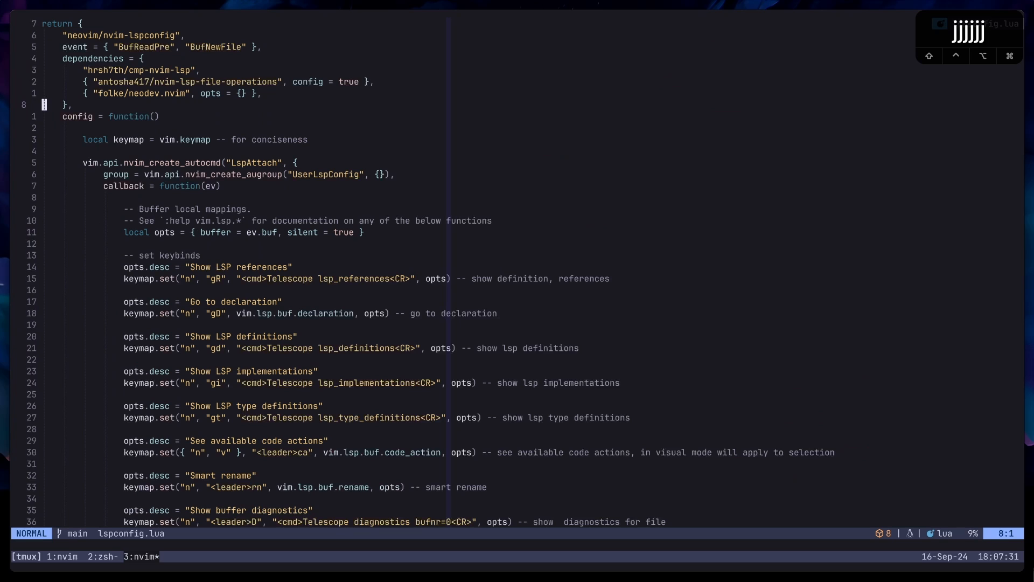
{"action": "scroll", "scroll_direction": "down", "scroll_amount": 3}
{"action": "type", "text": "lintin"}
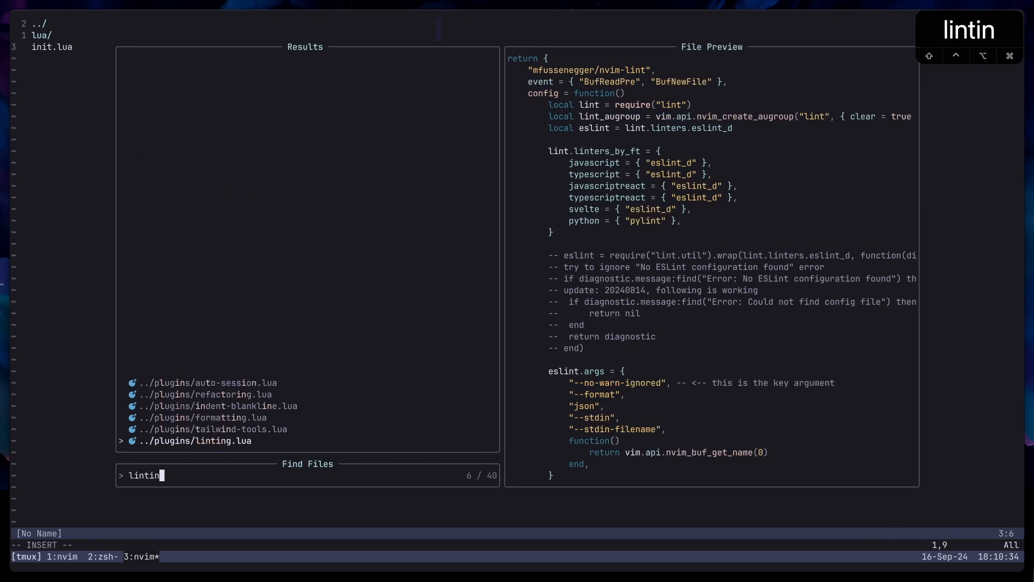
{"action": "key", "text": "Enter"}
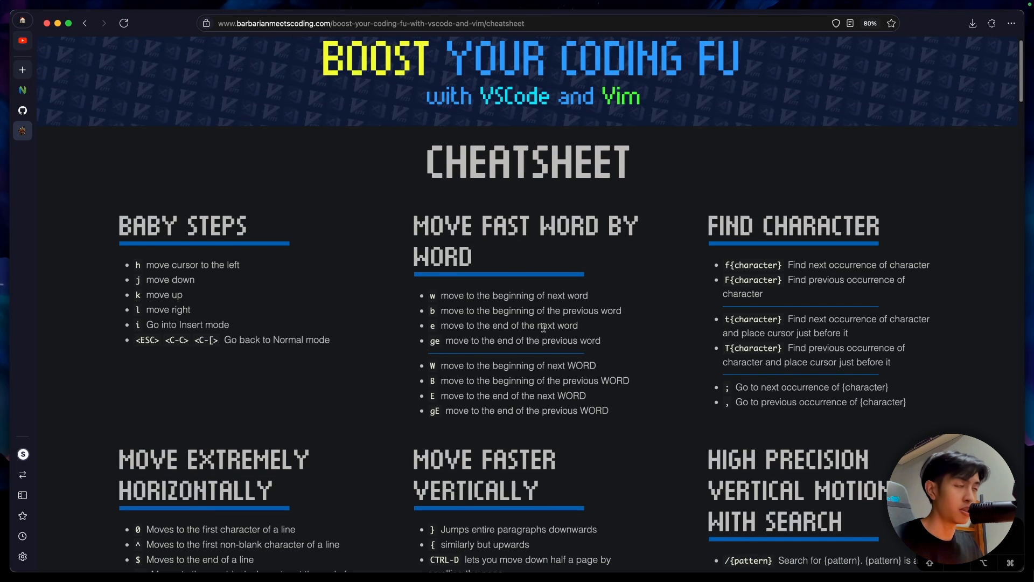
- Scroll the Vim cheatsheet to the operators and text objects (diw–dap) entries
{"action": "scroll", "scroll_direction": "down", "scroll_amount": 3}
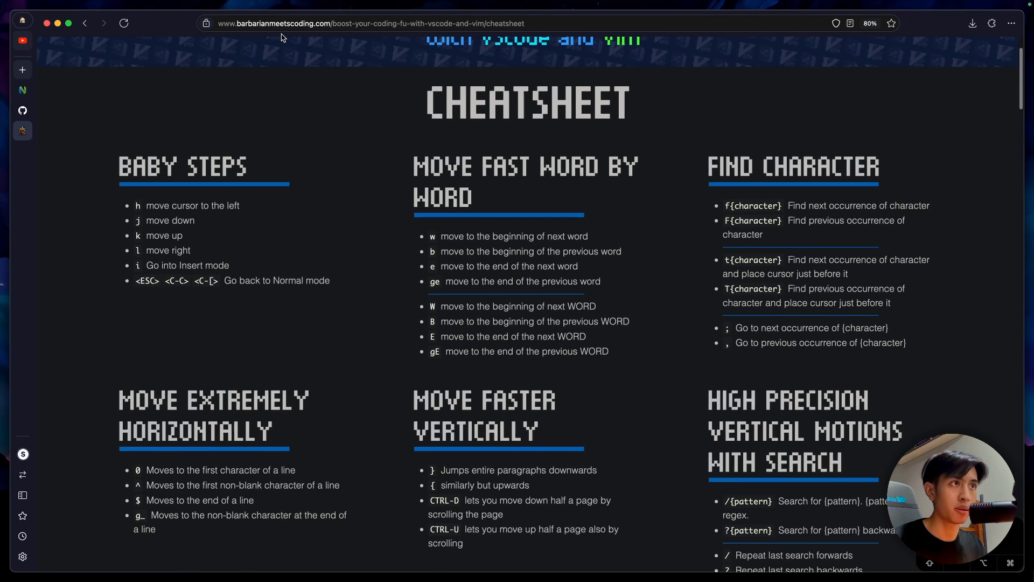
{"action": "scroll", "scroll_direction": "down", "scroll_amount": 3}
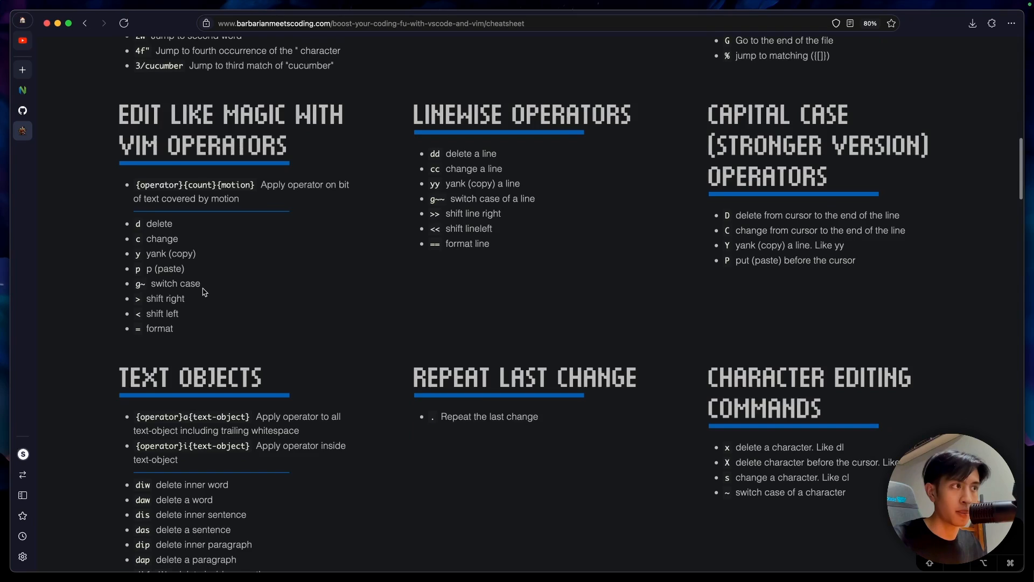
{"action": "scroll", "scroll_direction": "up", "scroll_amount": 3}
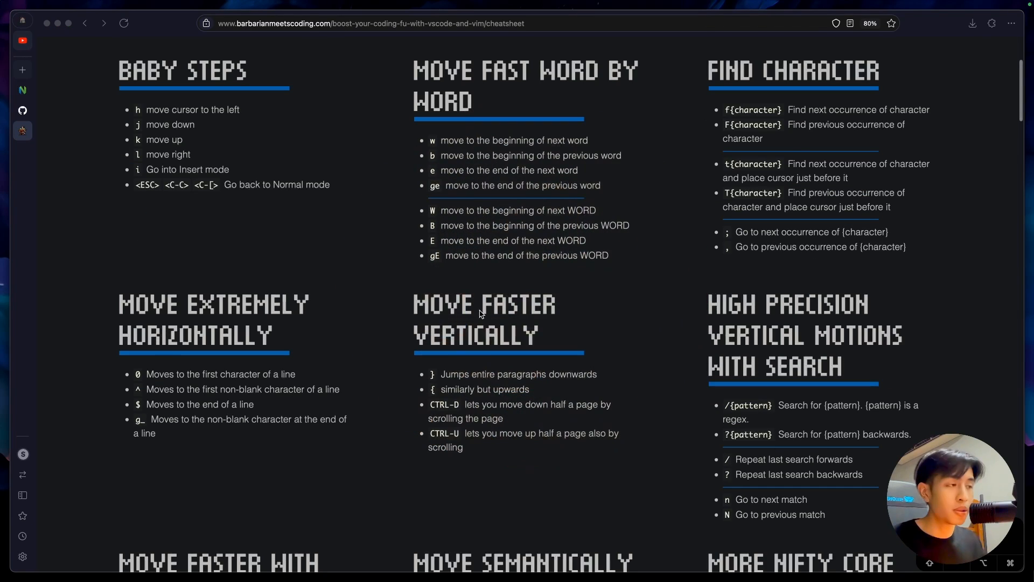
{"action": "scroll", "scroll_direction": "down", "scroll_amount": 3}
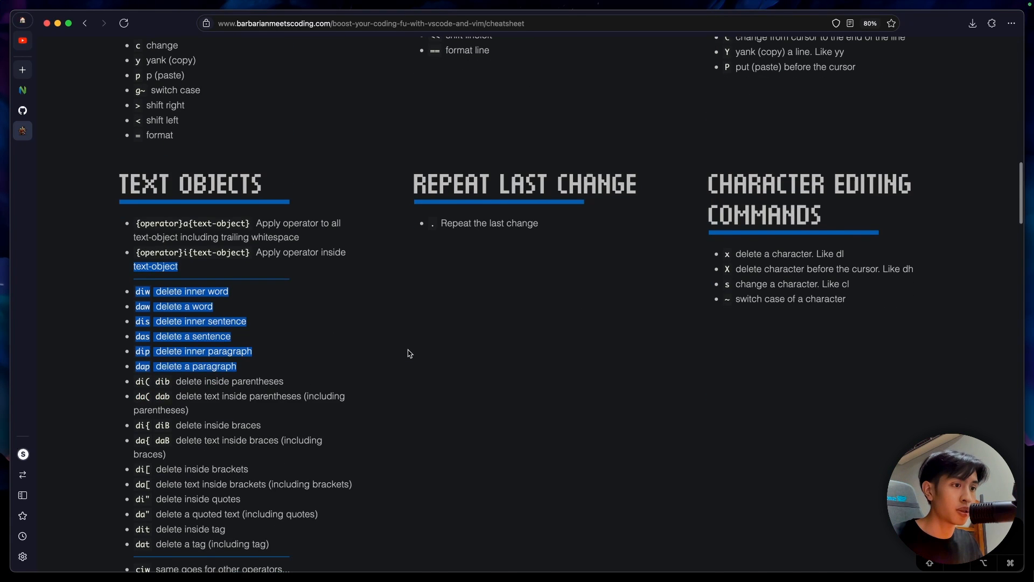
{"action": "scroll", "scroll_direction": "down", "scroll_amount": 3}
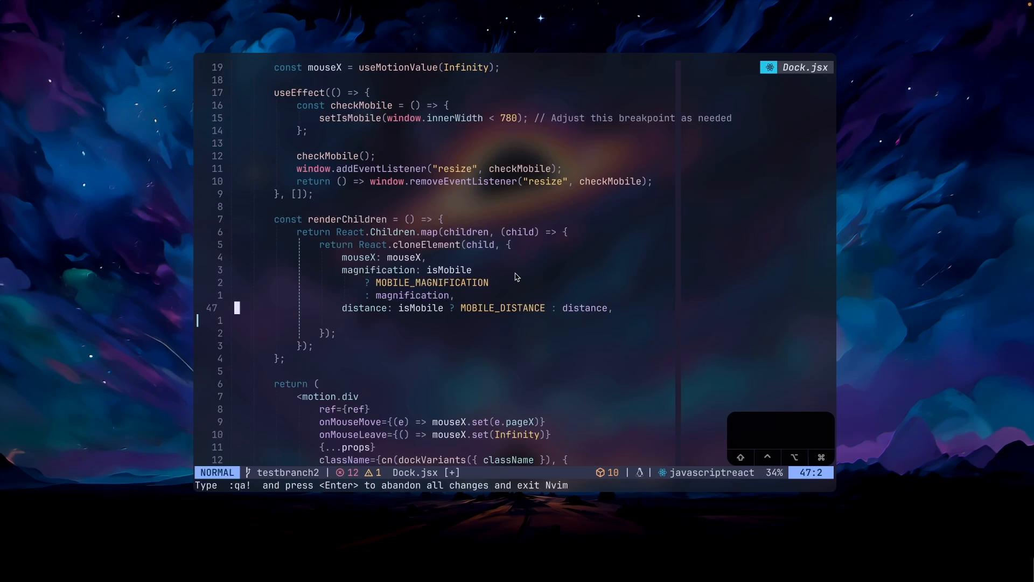
- Yank Dock.jsx's distance line, paste it twice, and select the last copy up to the comma
{"action": "key", "text": "j"}
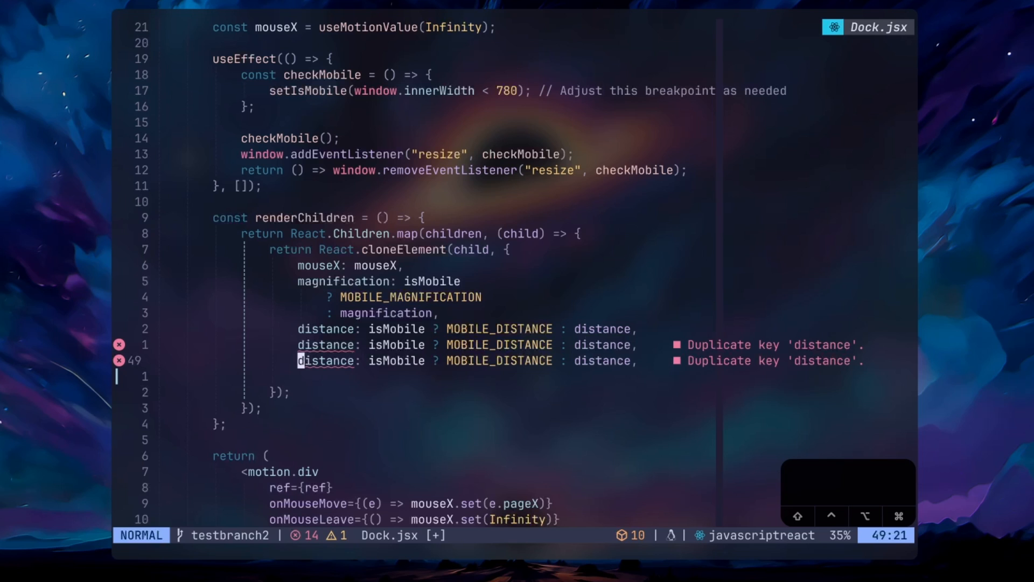
{"action": "key", "text": "v"}
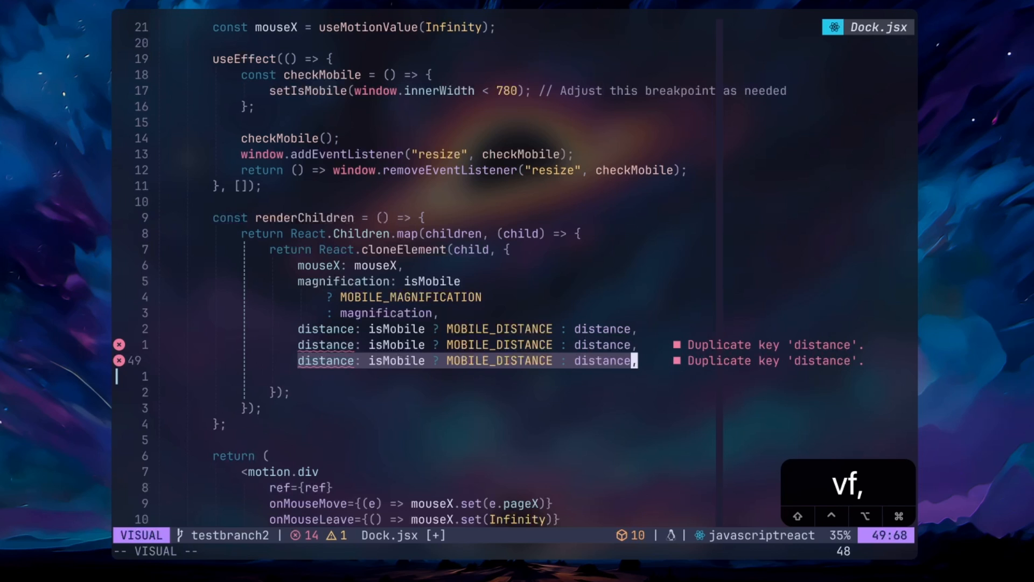
{"action": "key", "text": "y"}
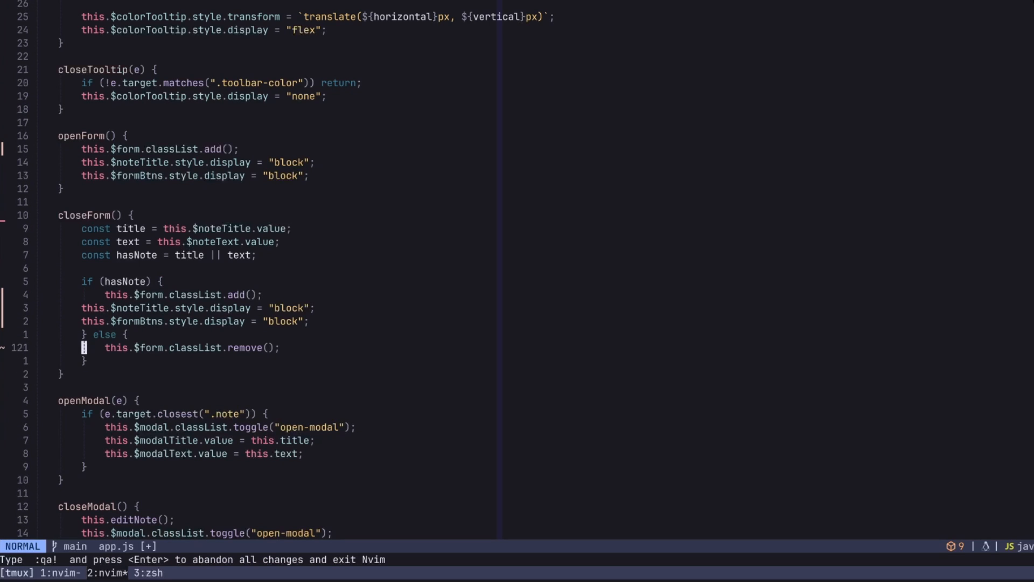
- Paste the noteTitle and formBtns display lines into the else branch and rewrite their quoted values
{"action": "key", "text": "V"}
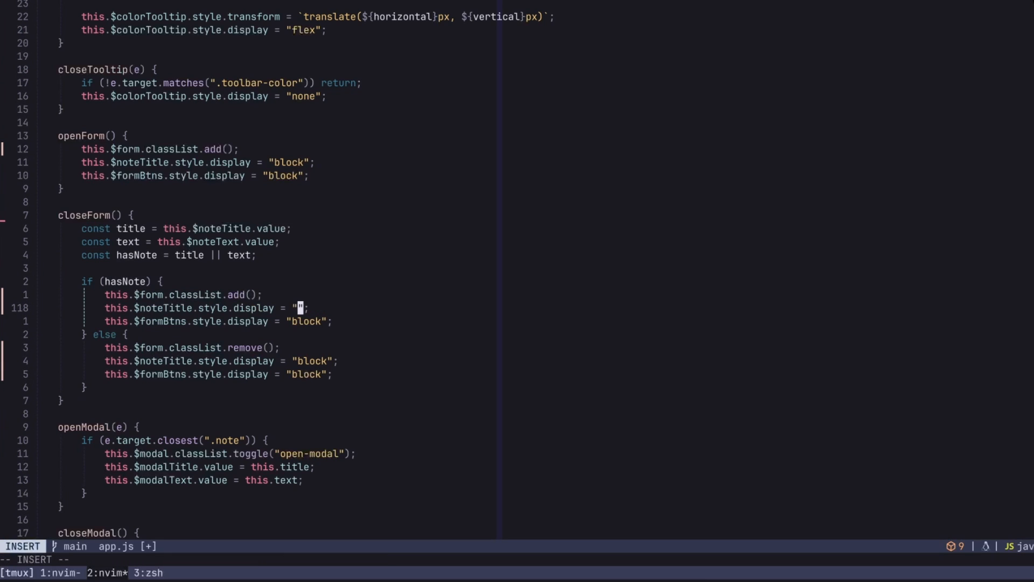
{"action": "key", "text": "Escape"}
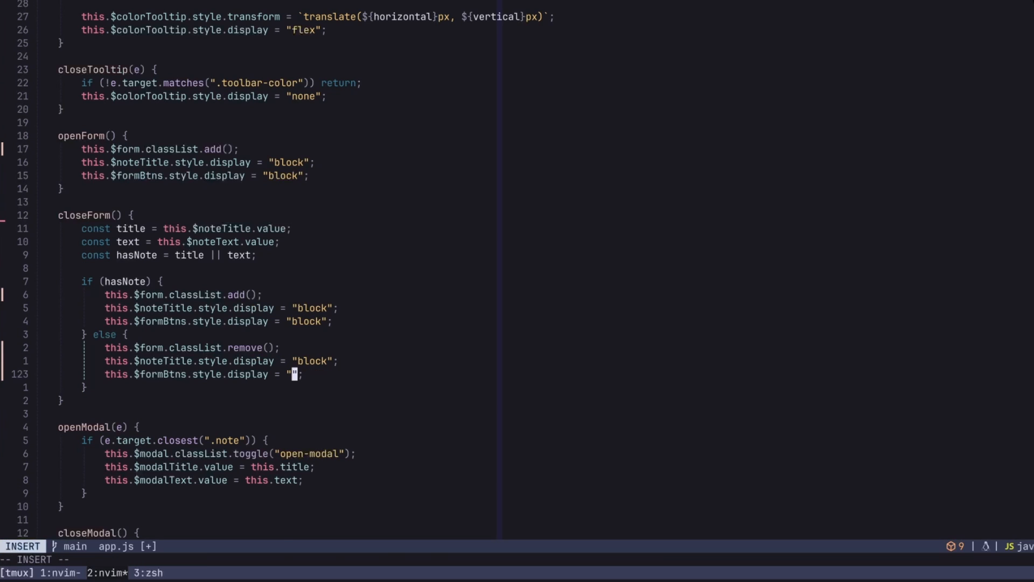
{"action": "type", "text": "no"}
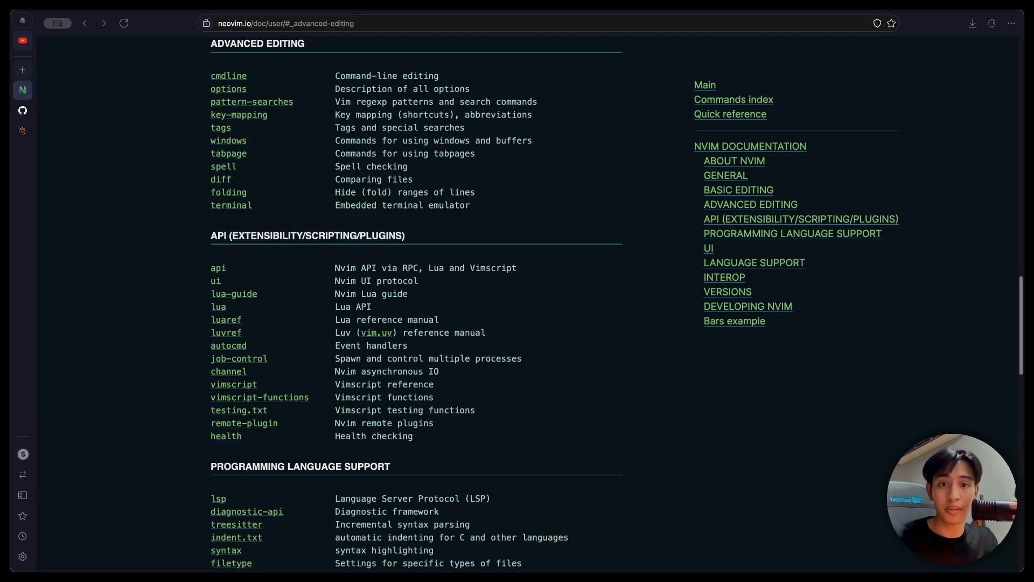
- Scroll the neovim.io user manual index to Advanced Editing and API
{"action": "scroll", "scroll_direction": "down", "scroll_amount": 3}
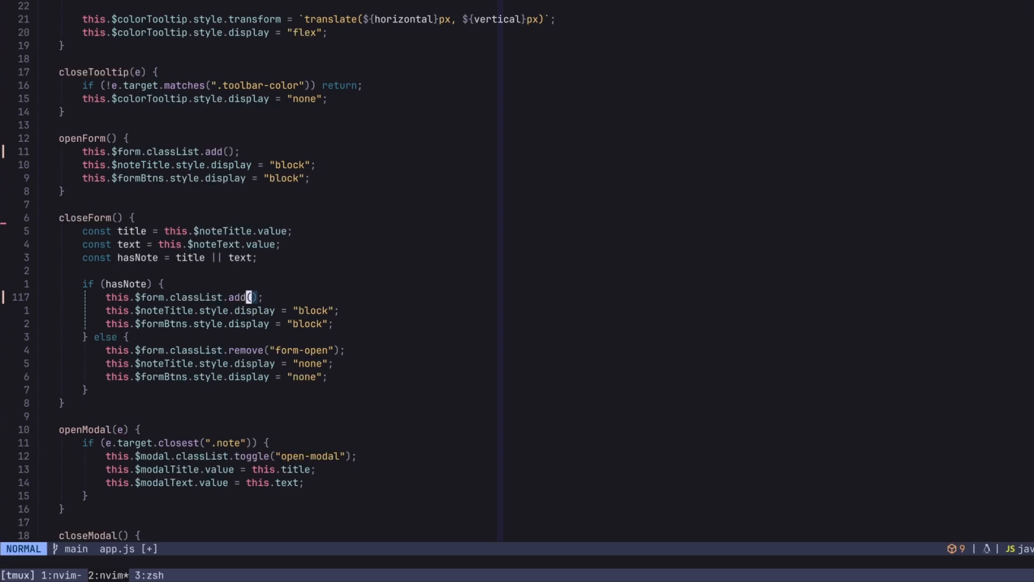
- Insert "form-open" into classList.remove() in closeForm's else branch
{"action": "type", "text": "\"form-open\""}
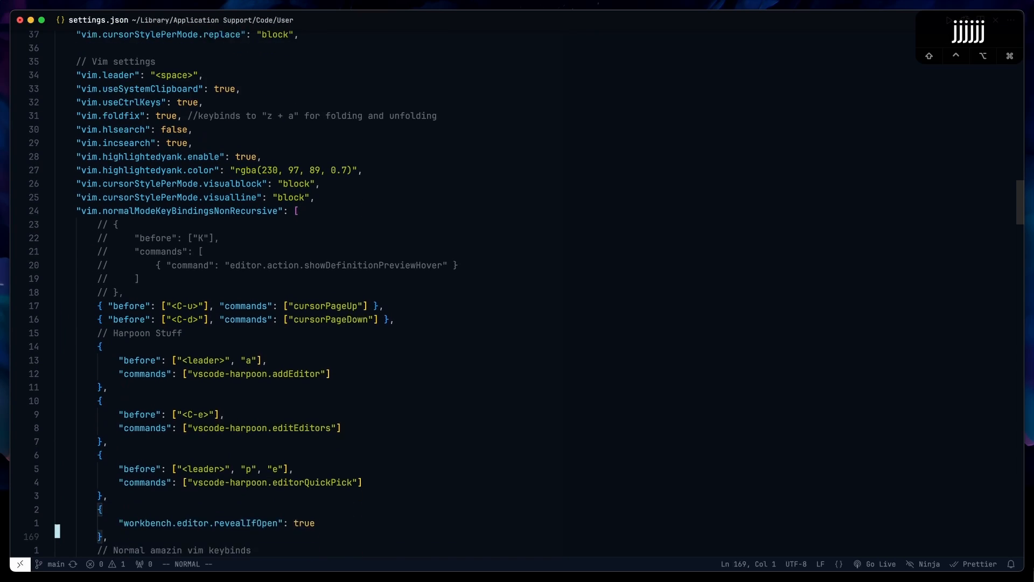
- Scroll settings.json down past the vim.* options and vim.normalModeKeyBindingsNonRecursive entries
{"action": "scroll", "scroll_direction": "down", "scroll_amount": 3}
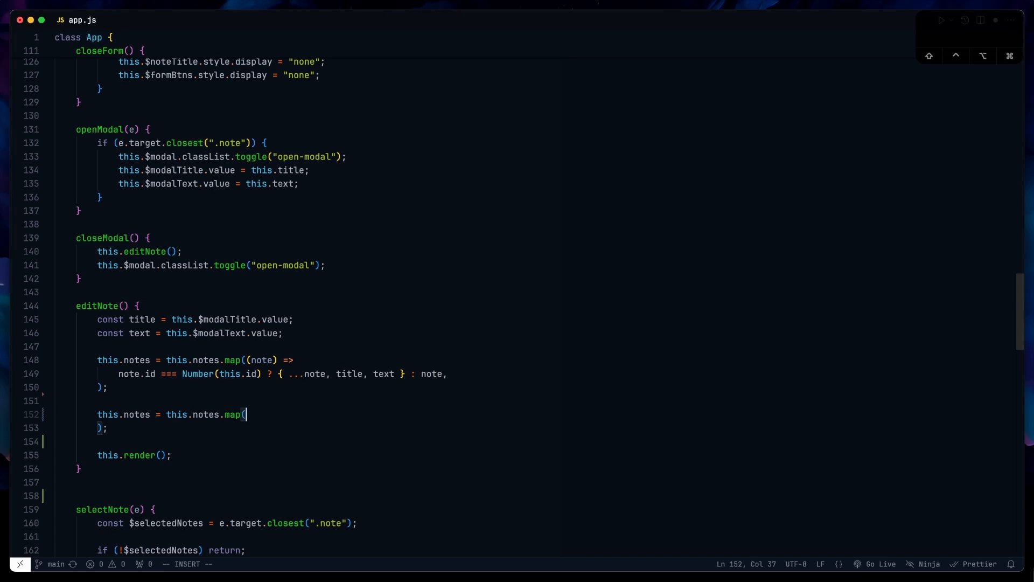
- Write the note => color mapping, create editNoteColor, and move the map block into it
{"action": "type", "text": "note =>"}
{"action": "type", "text": "note.id === Number(this.id) ? {...note, color} : note,"}
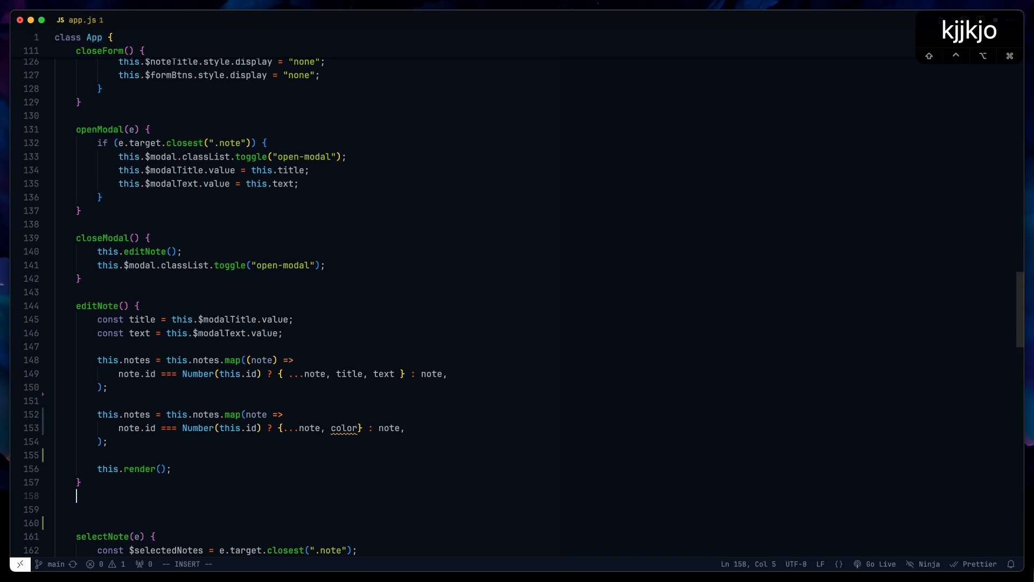
{"action": "type", "text": "editNoteColor() {"}
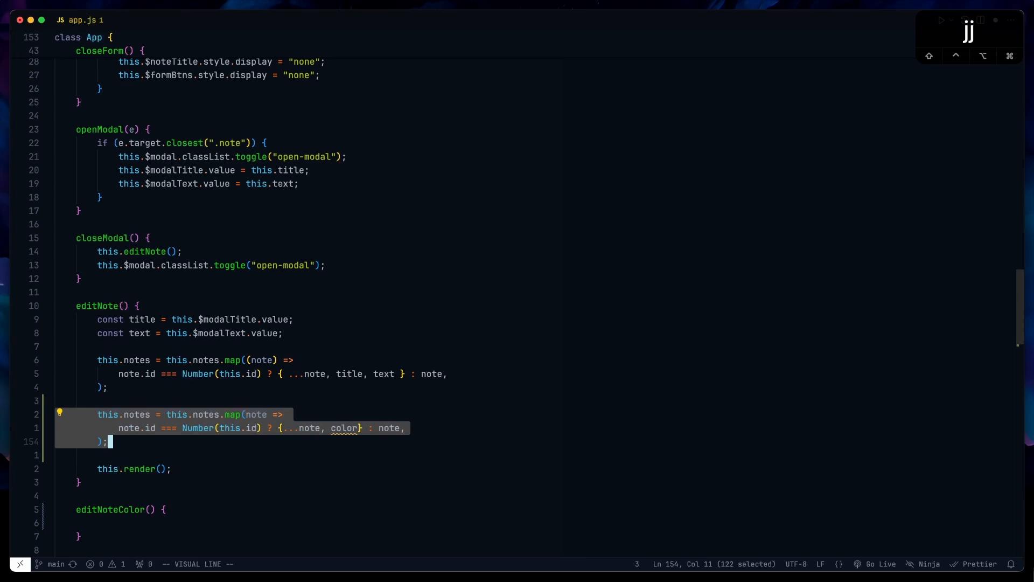
{"action": "key", "text": "Alt+Down"}
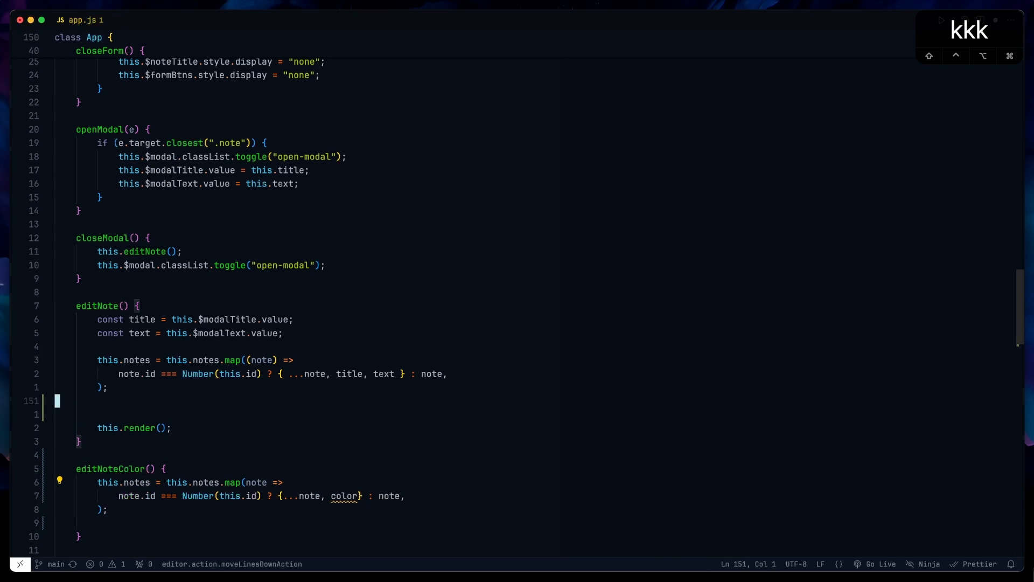